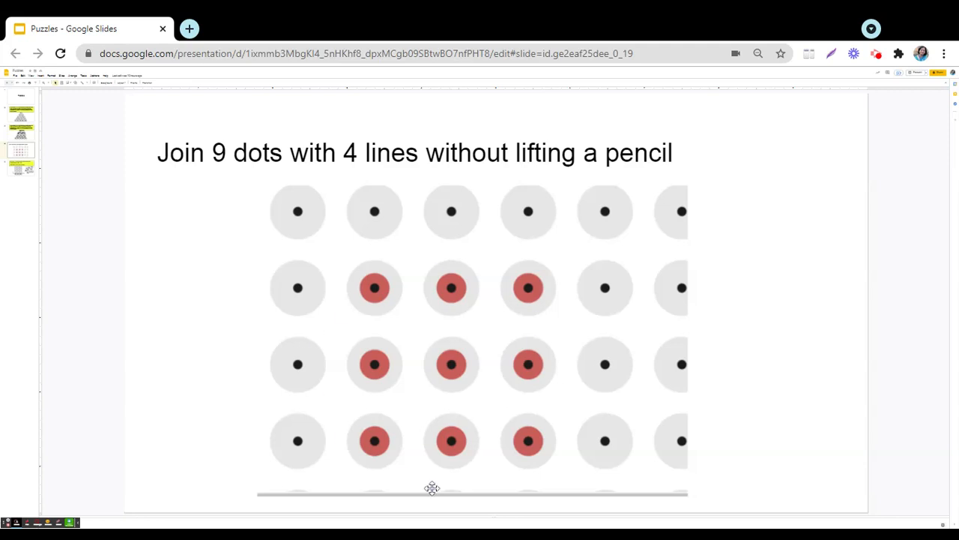
pyautogui.moveTo(712, 165)
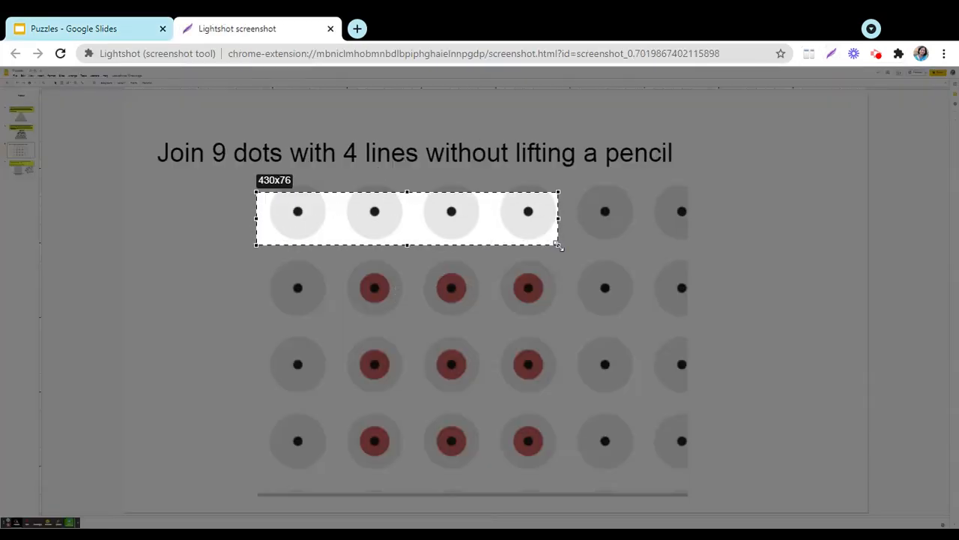
# - Capture the dot grid and draw purple zigzag lines between the red dots as a first attempt
pyautogui.moveTo(557, 246); pyautogui.dragTo(703, 498)
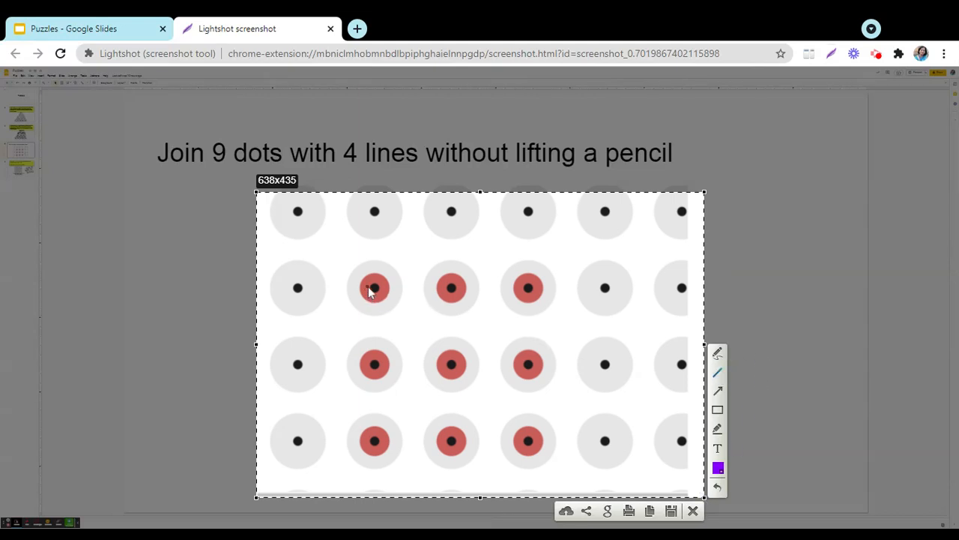
pyautogui.moveTo(375, 288); pyautogui.dragTo(477, 382)
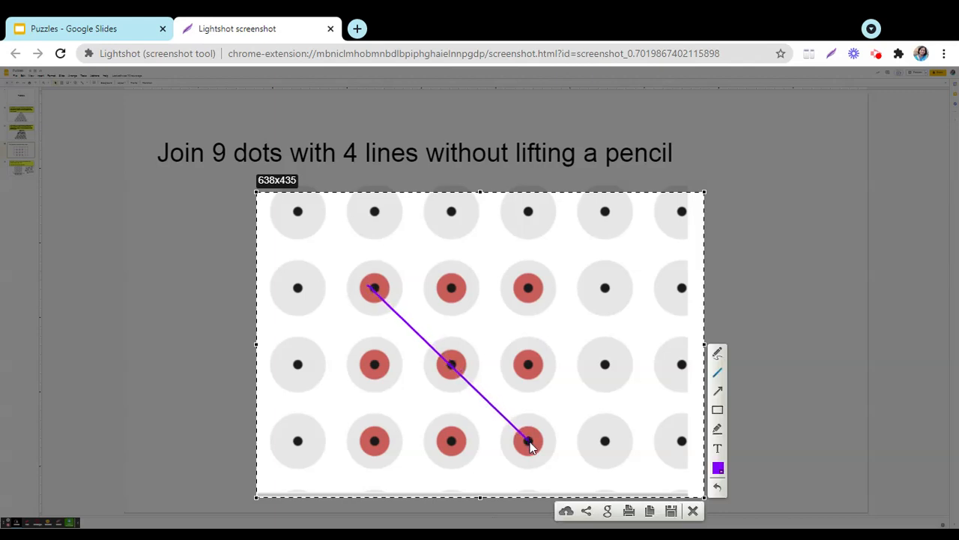
pyautogui.moveTo(527, 441); pyautogui.dragTo(374, 440)
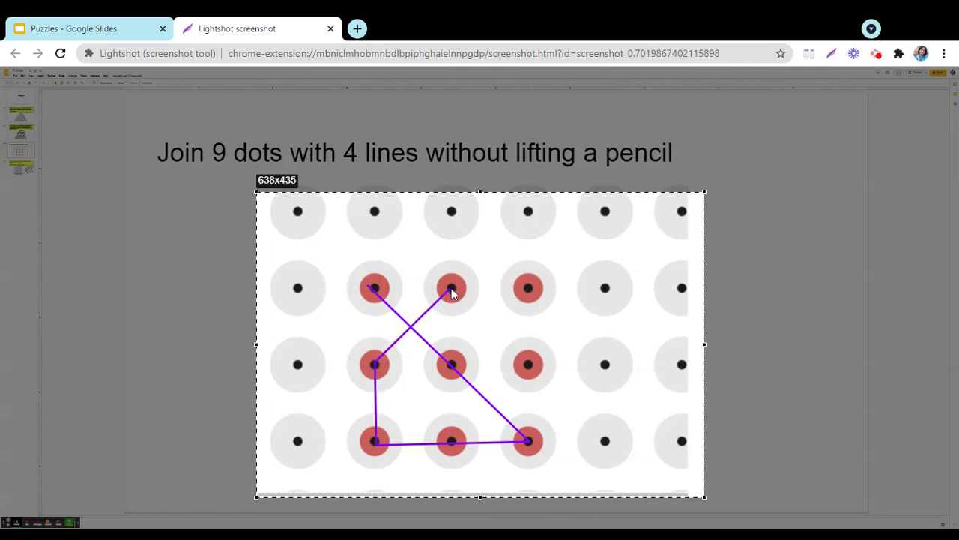
pyautogui.click(450, 292)
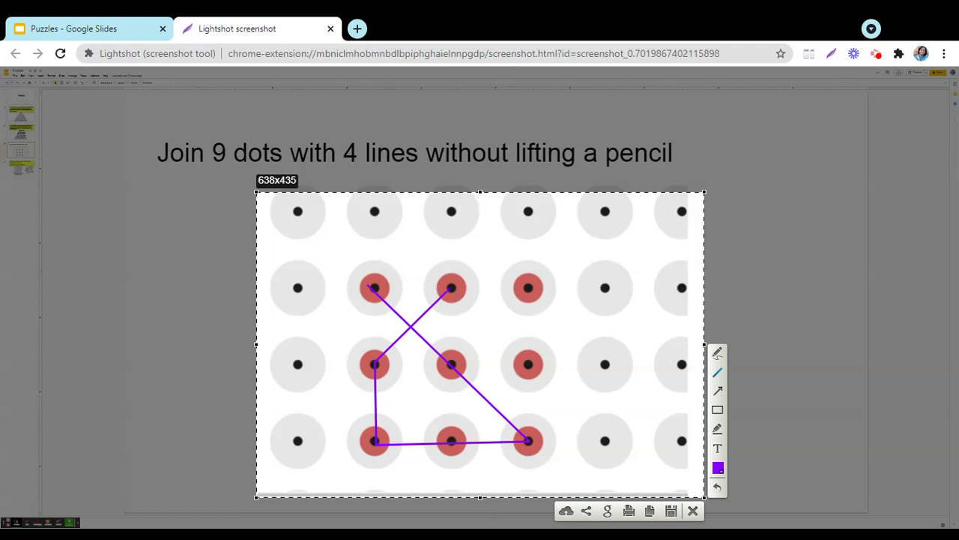
pyautogui.moveTo(527, 387)
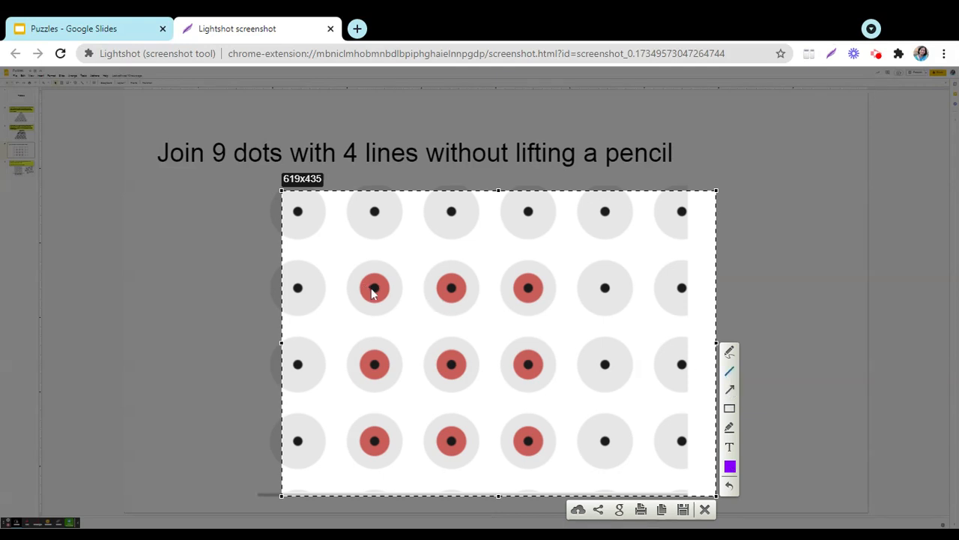
# - Draw a spiral along top row, right column, bottom row and into the centre, then discard the capture
pyautogui.moveTo(375, 288); pyautogui.dragTo(527, 287)
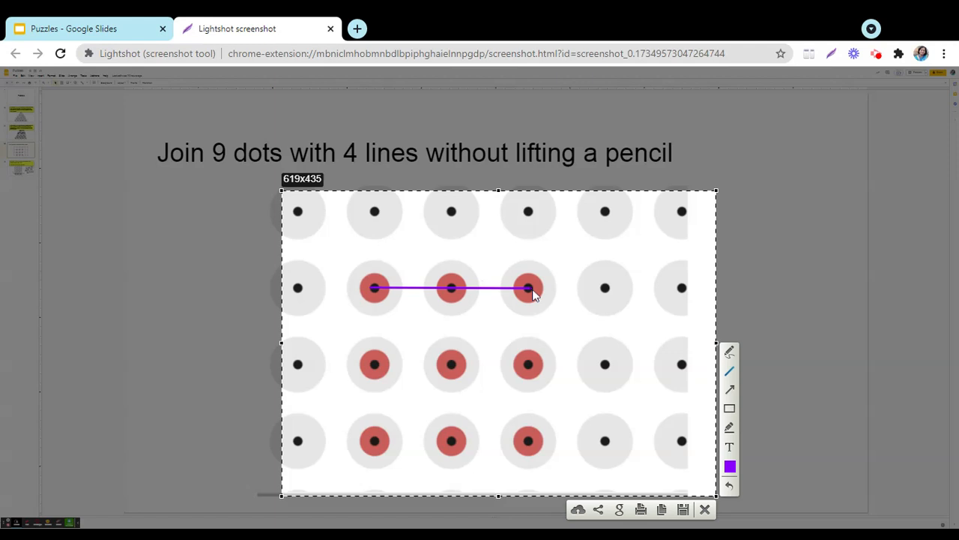
pyautogui.moveTo(527, 288); pyautogui.dragTo(527, 441)
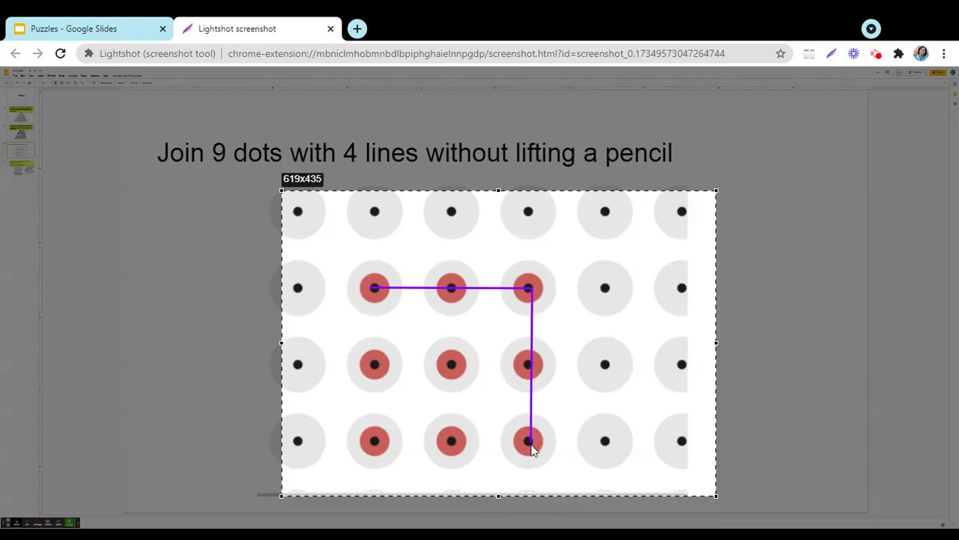
pyautogui.moveTo(528, 440); pyautogui.dragTo(374, 441)
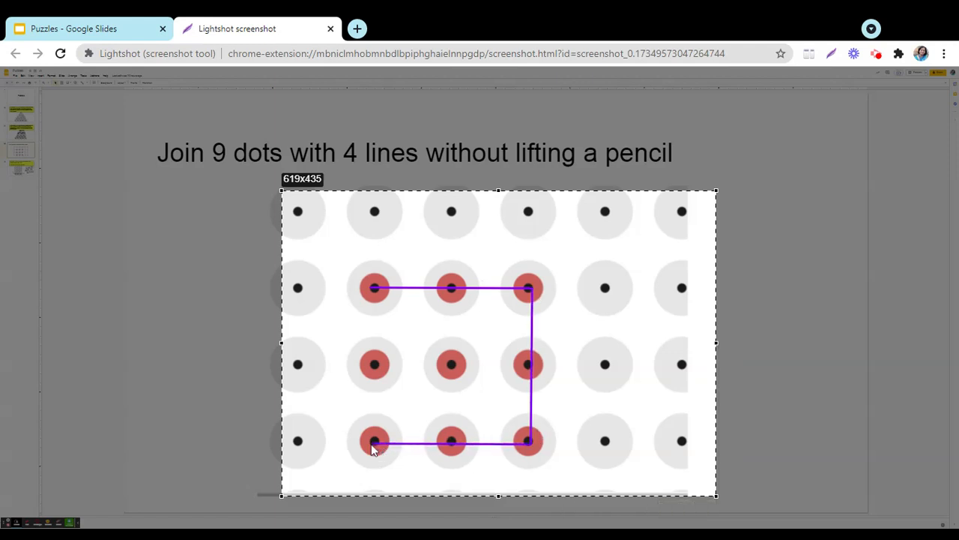
pyautogui.moveTo(375, 441); pyautogui.dragTo(451, 364)
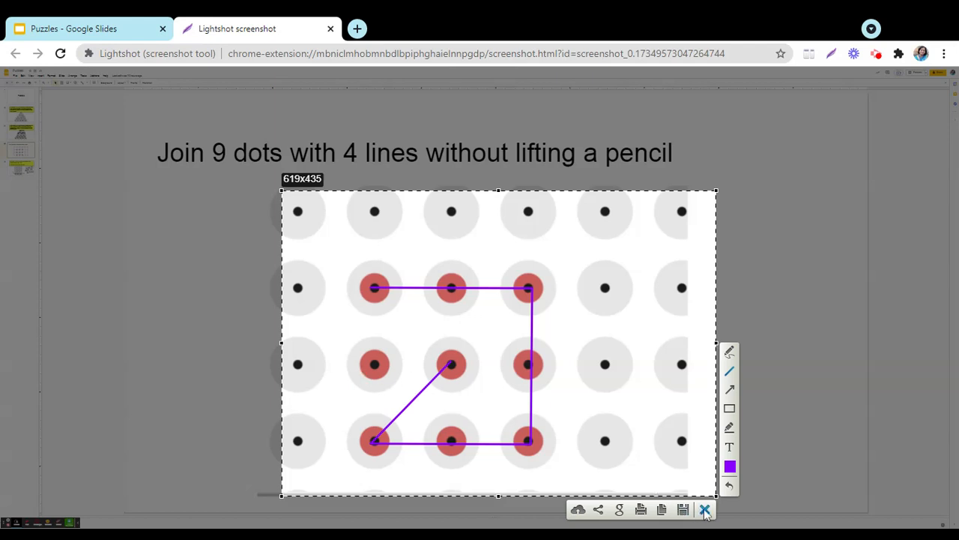
pyautogui.click(704, 509)
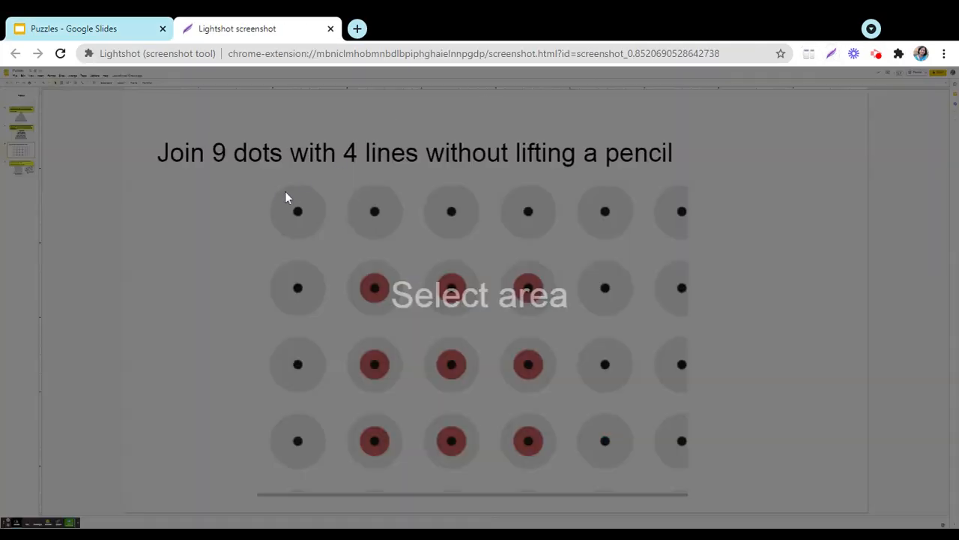
# - Recapture the grid and draw a diagonal, an extended bottom line and a long diagonal past the top row
pyautogui.moveTo(277, 189); pyautogui.dragTo(687, 501)
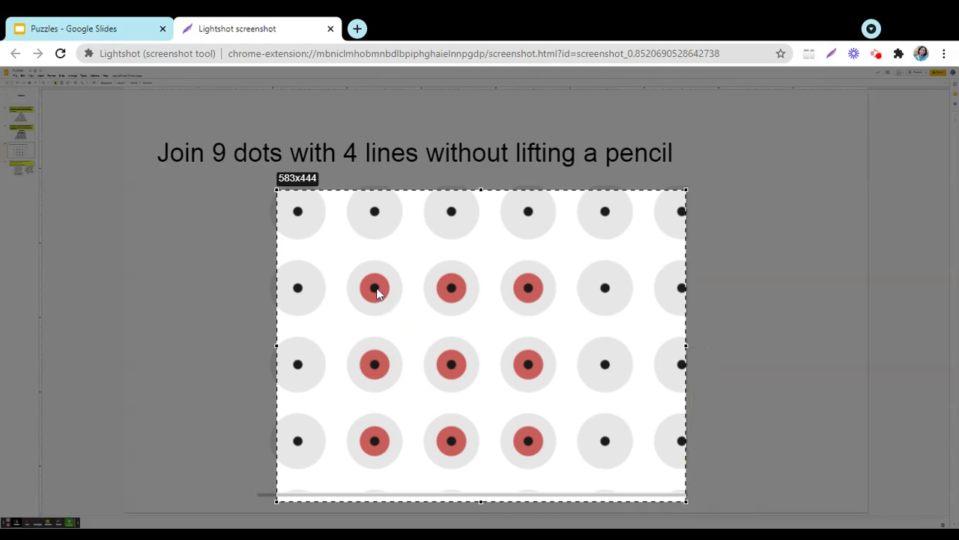
pyautogui.moveTo(374, 288); pyautogui.dragTo(528, 440)
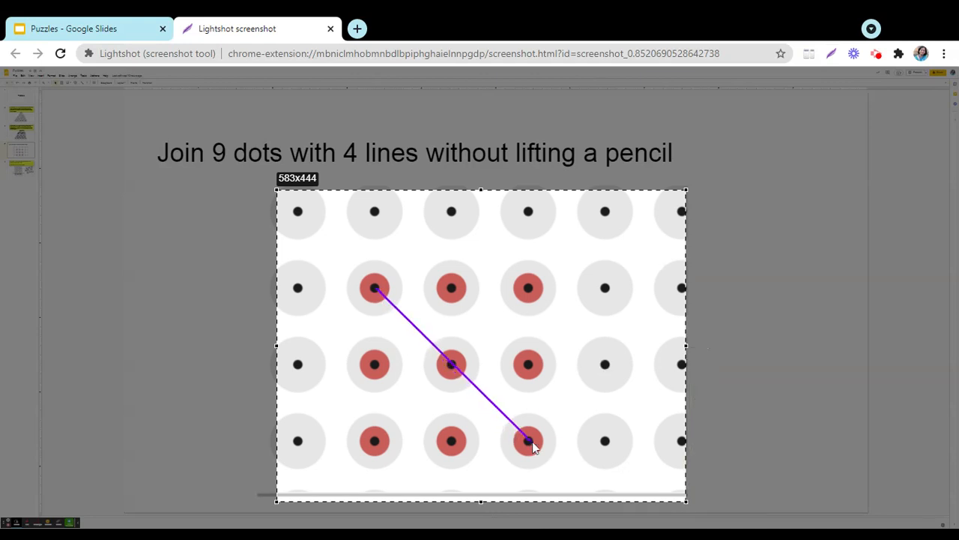
pyautogui.moveTo(527, 440); pyautogui.dragTo(450, 441)
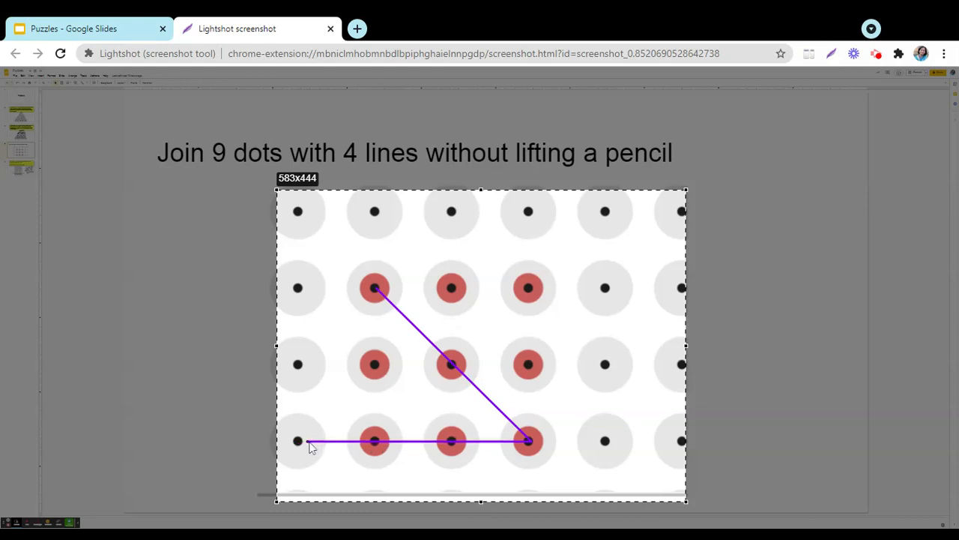
pyautogui.moveTo(308, 440); pyautogui.dragTo(462, 277)
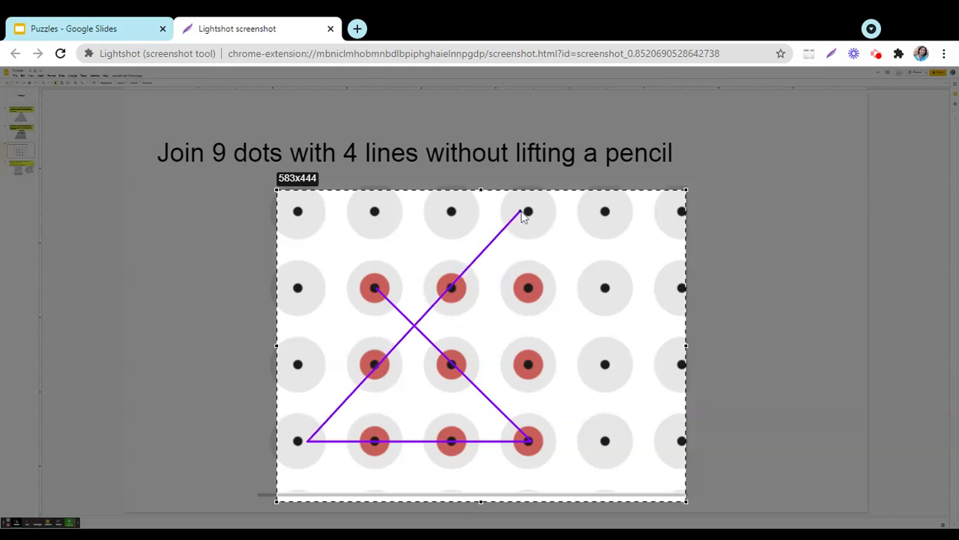
pyautogui.click(522, 217)
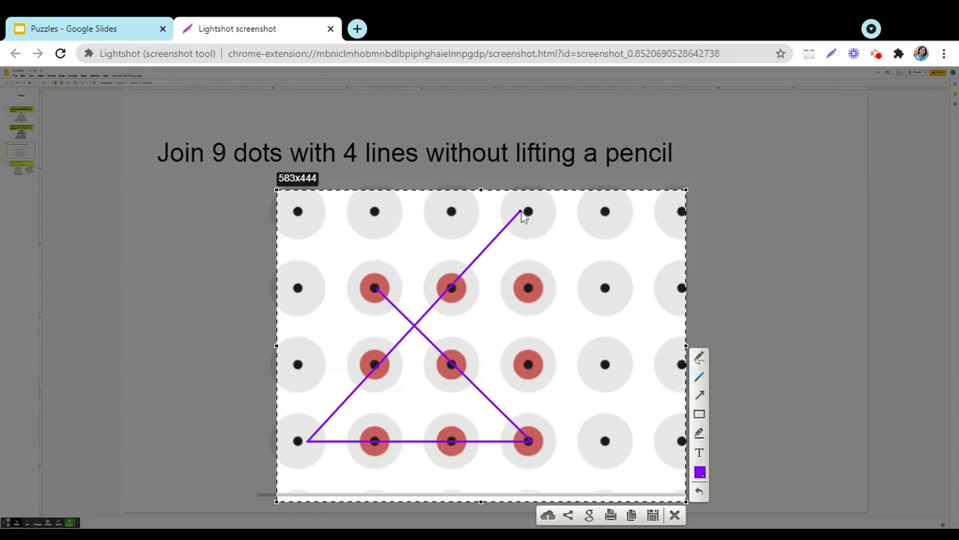
# - Draw the fourth purple line from the apex outside the grid down the right column
pyautogui.moveTo(528, 211); pyautogui.dragTo(527, 366)
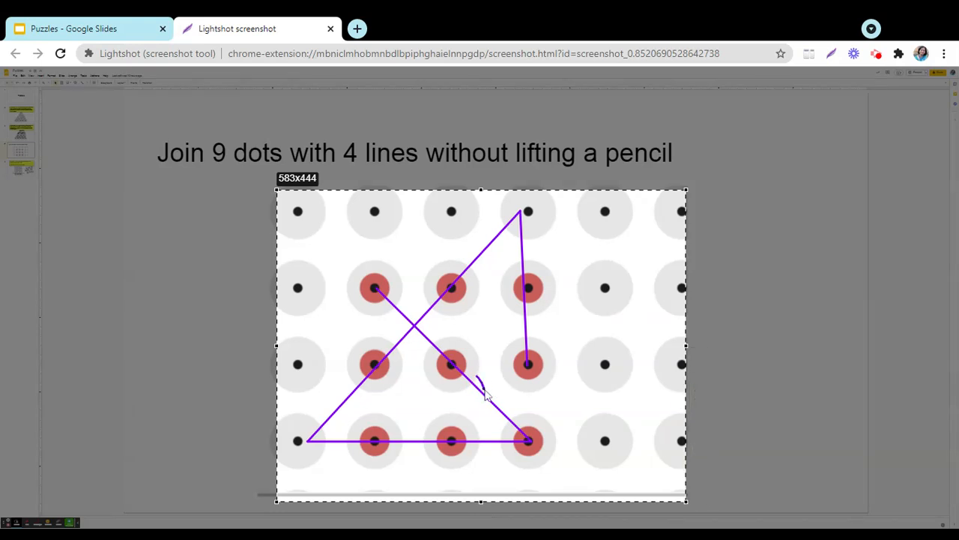
pyautogui.moveTo(468, 402)
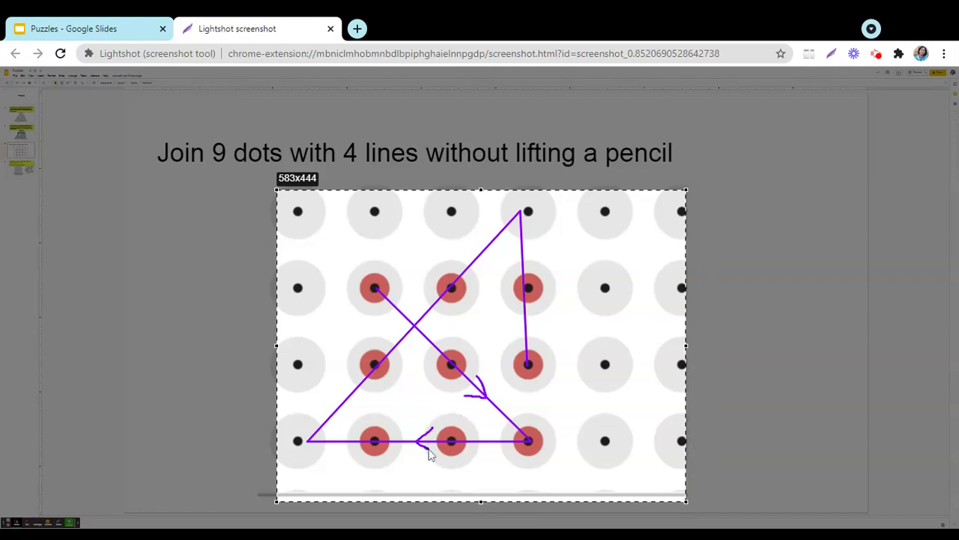
pyautogui.moveTo(383, 346)
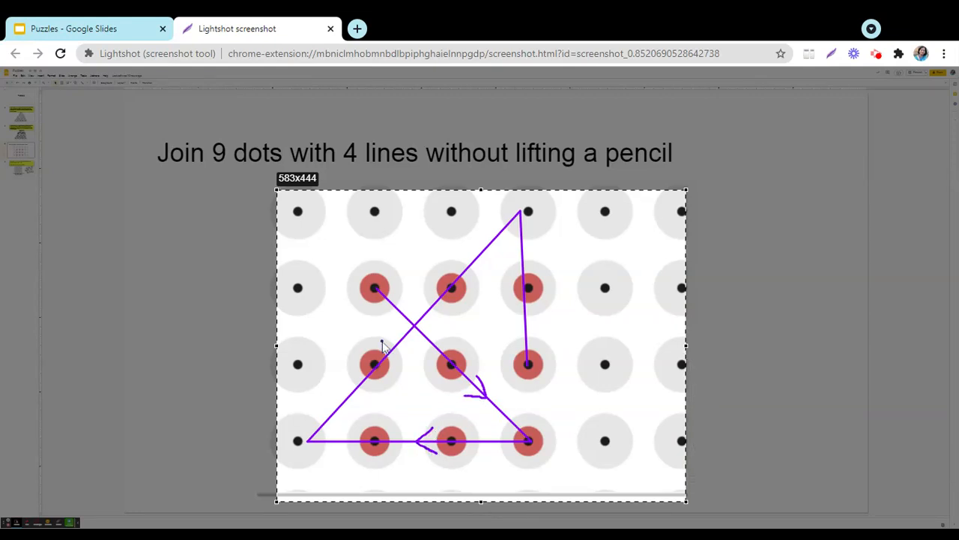